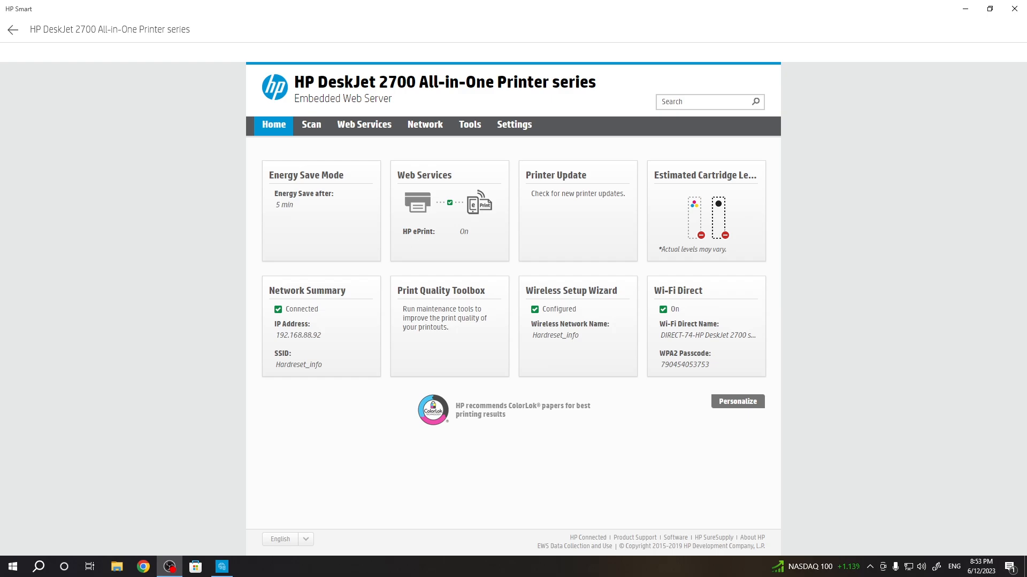
pyautogui.moveTo(27, 329)
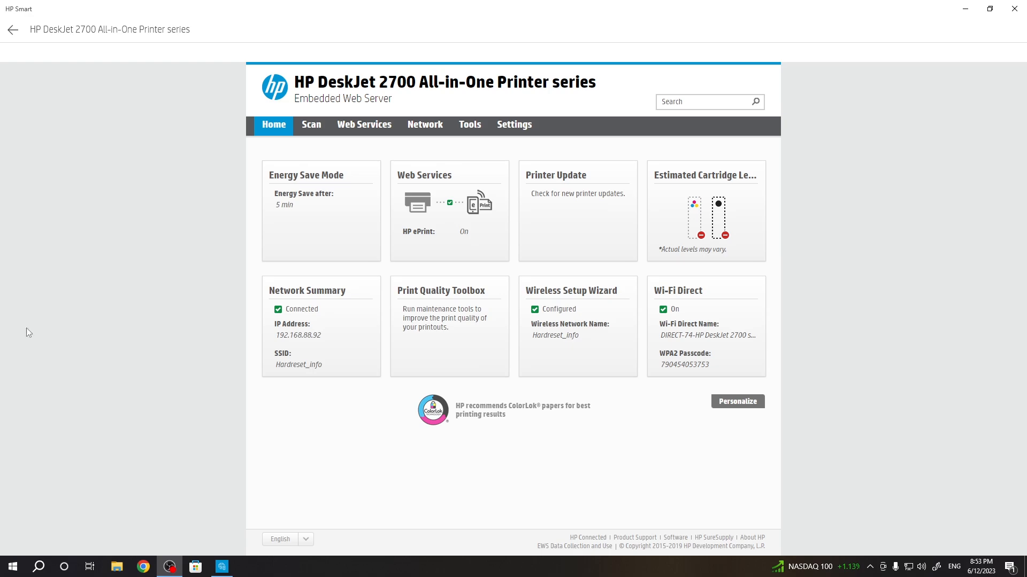
pyautogui.moveTo(226, 489)
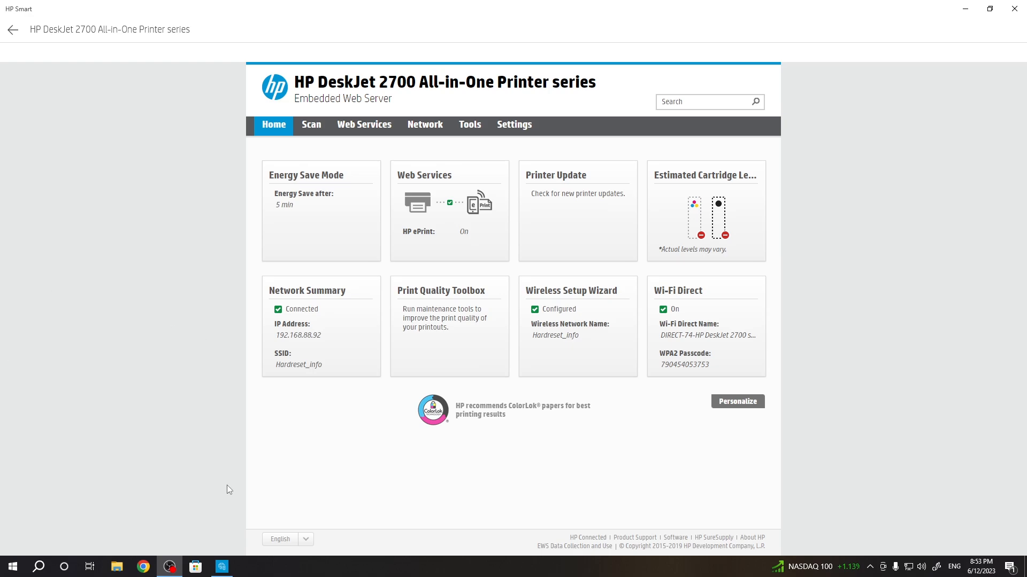
pyautogui.moveTo(222, 401)
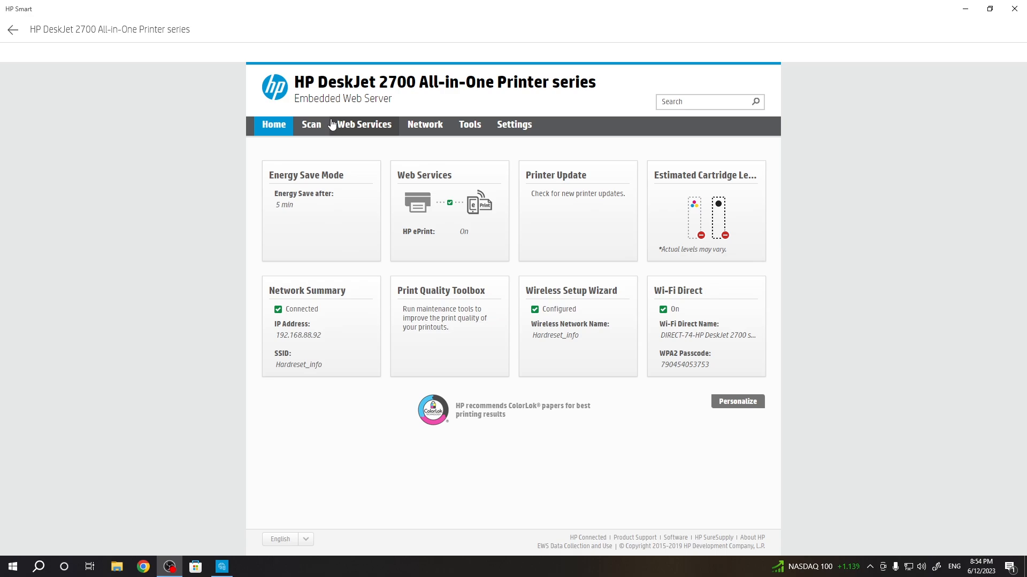
# Navigate through Web Services and Network to the Network Summary, then the Wi-Fi Direct status page
pyautogui.click(363, 124)
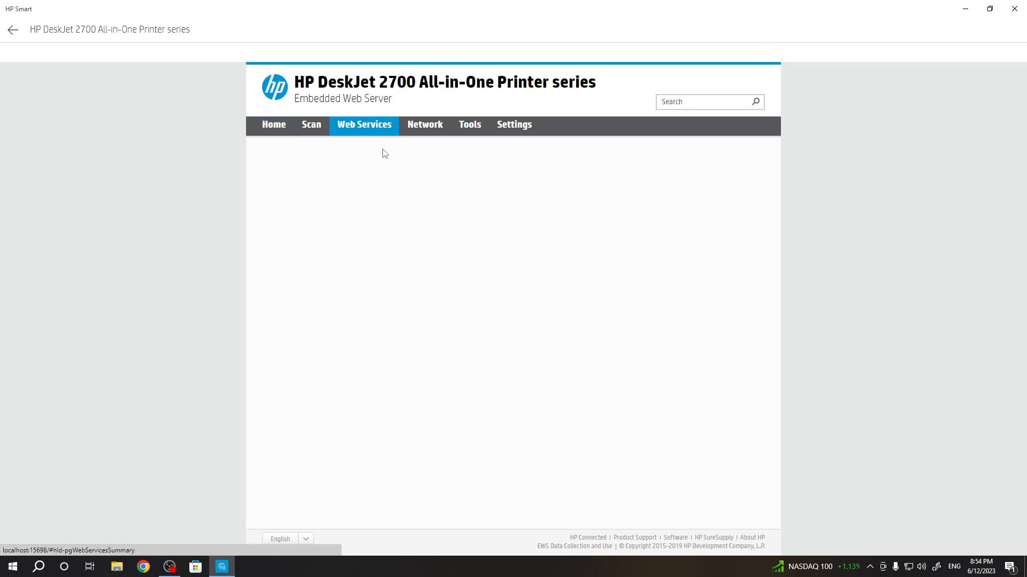
pyautogui.click(424, 124)
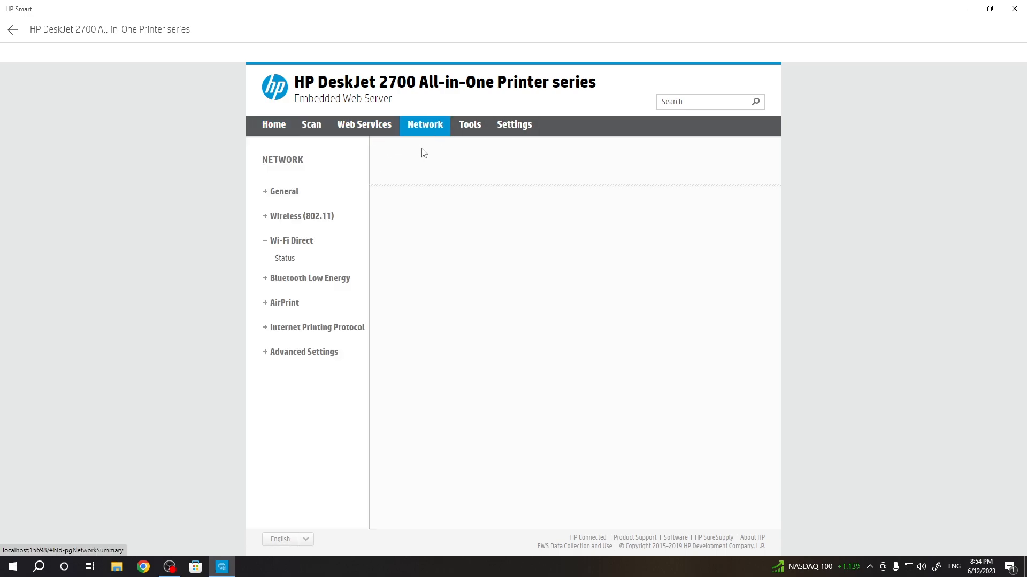
pyautogui.click(284, 191)
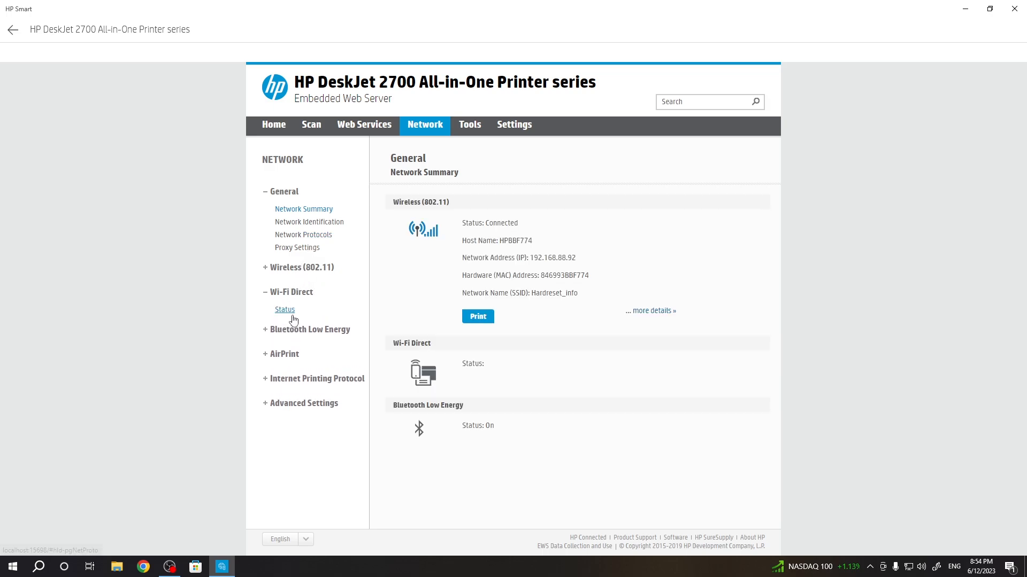
pyautogui.click(285, 310)
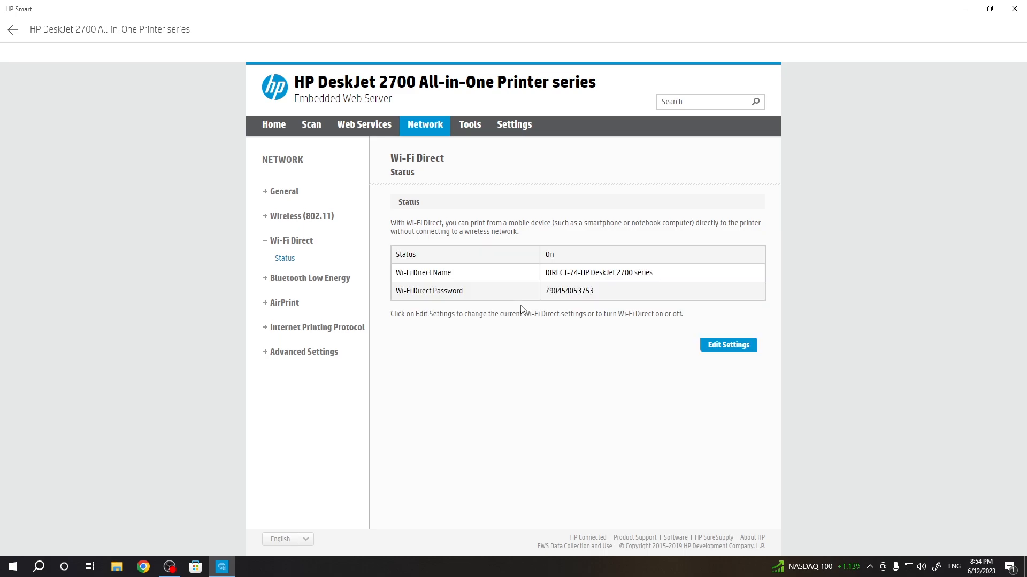
pyautogui.moveTo(413, 292)
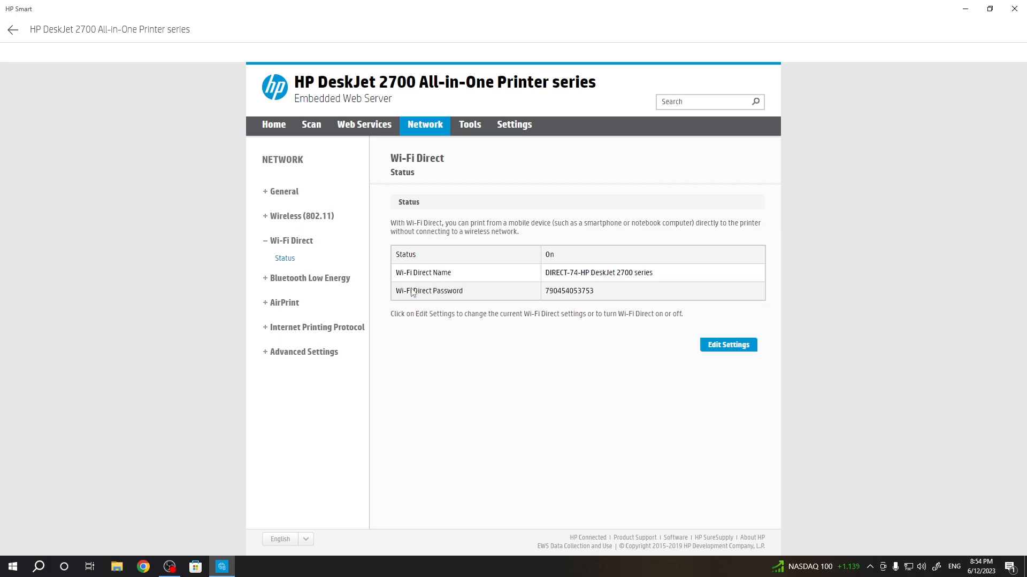
# Select the Wi-Fi Direct password value shown on the status page
pyautogui.doubleClick(569, 291)
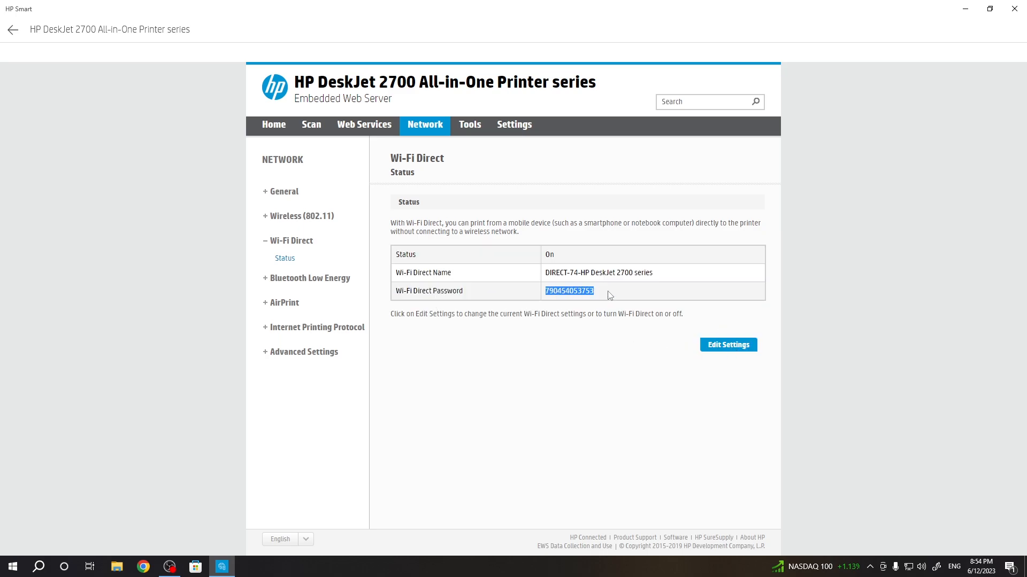
pyautogui.moveTo(648, 296)
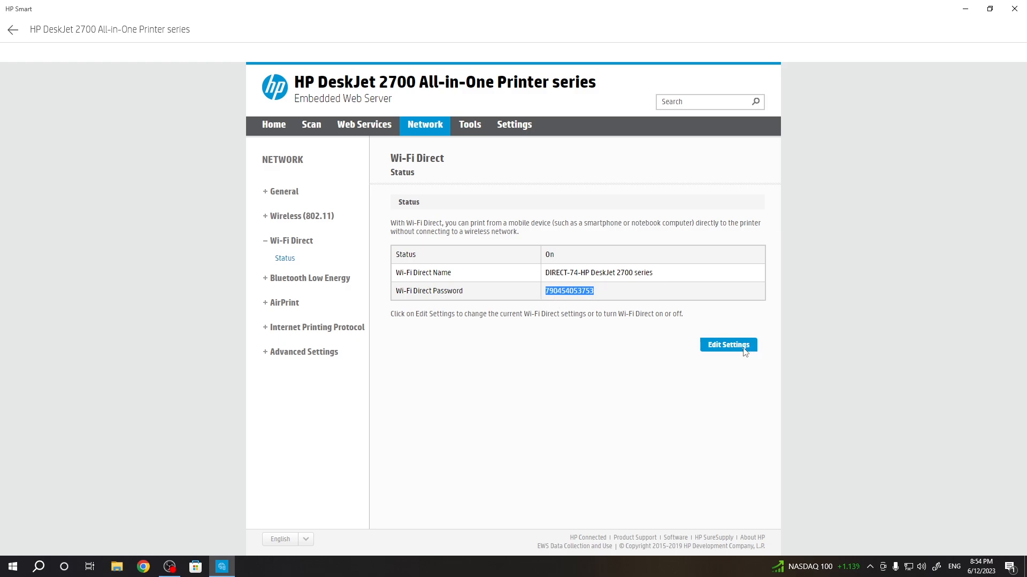
# Edit and re-apply the Wi-Fi Direct settings, acknowledging the success message
pyautogui.click(729, 345)
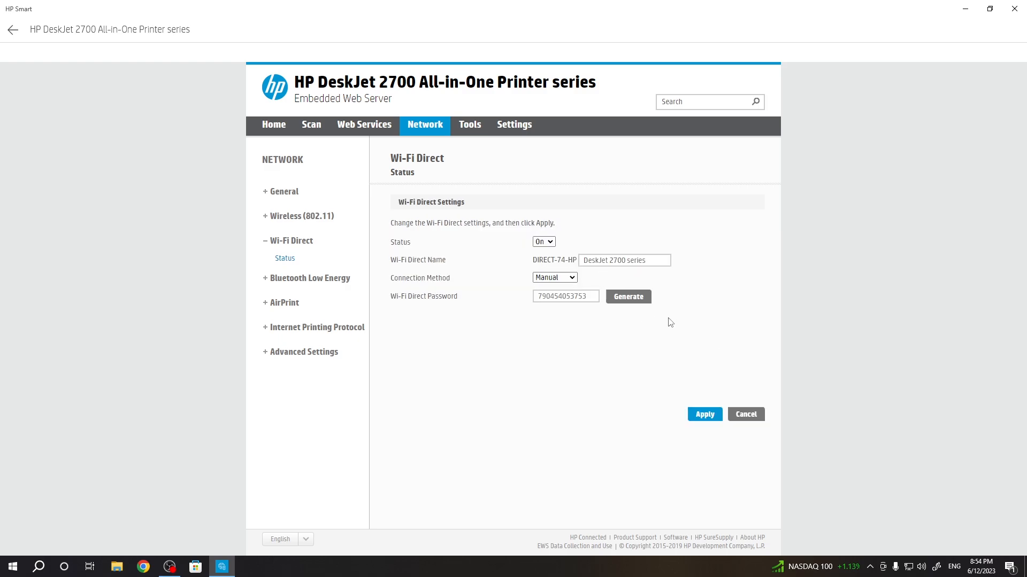
pyautogui.moveTo(641, 304)
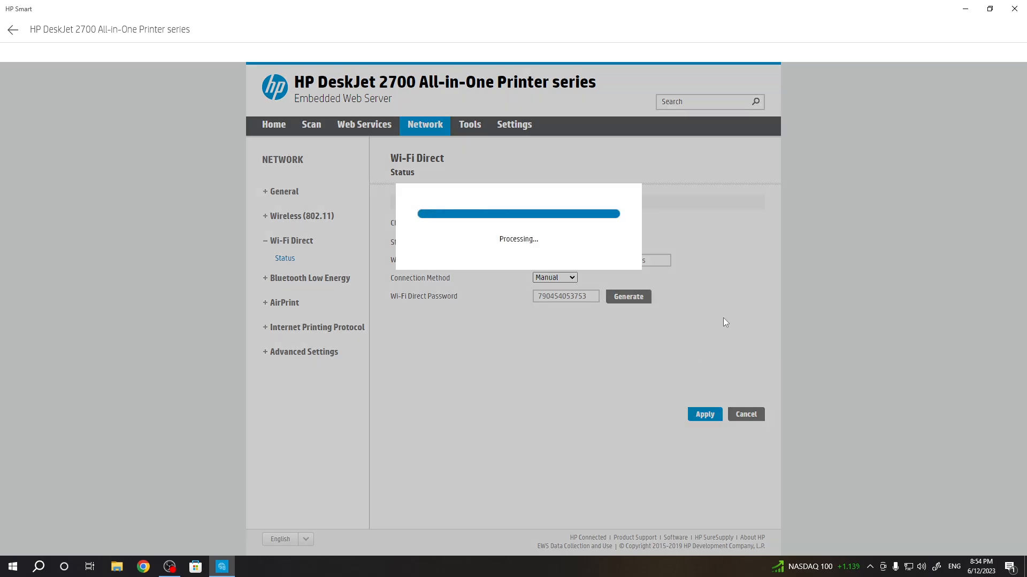
pyautogui.moveTo(680, 349)
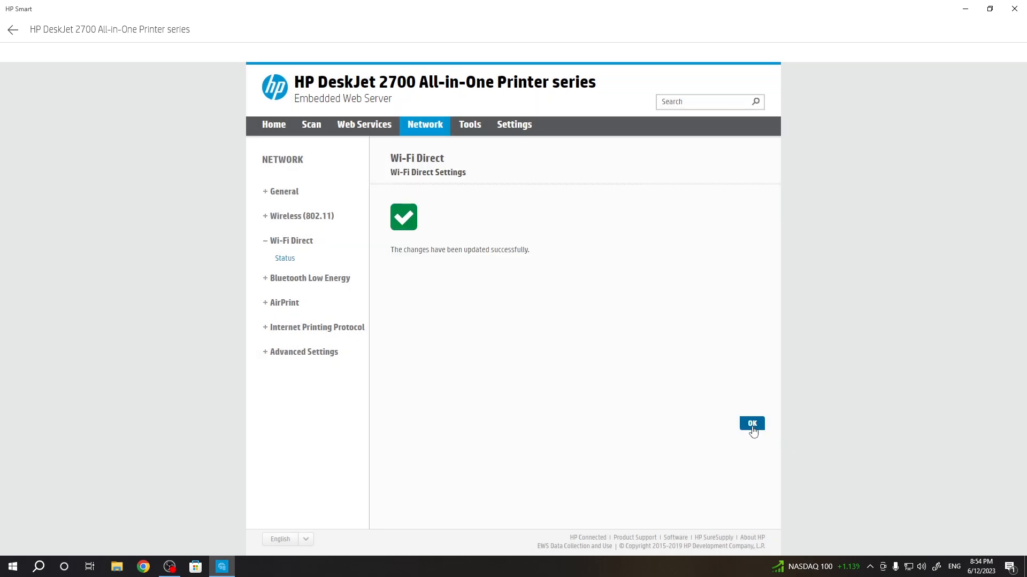
pyautogui.click(751, 424)
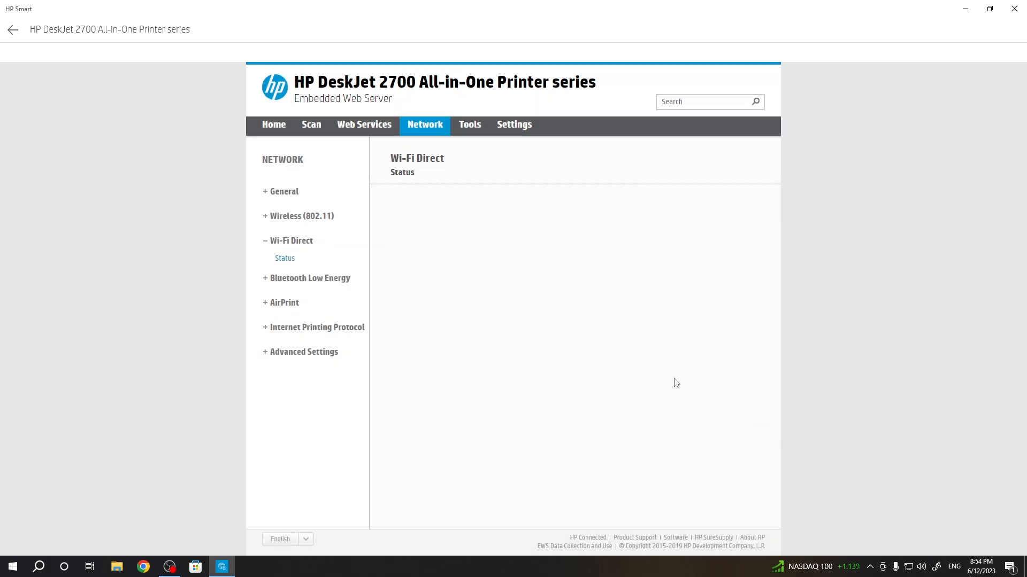